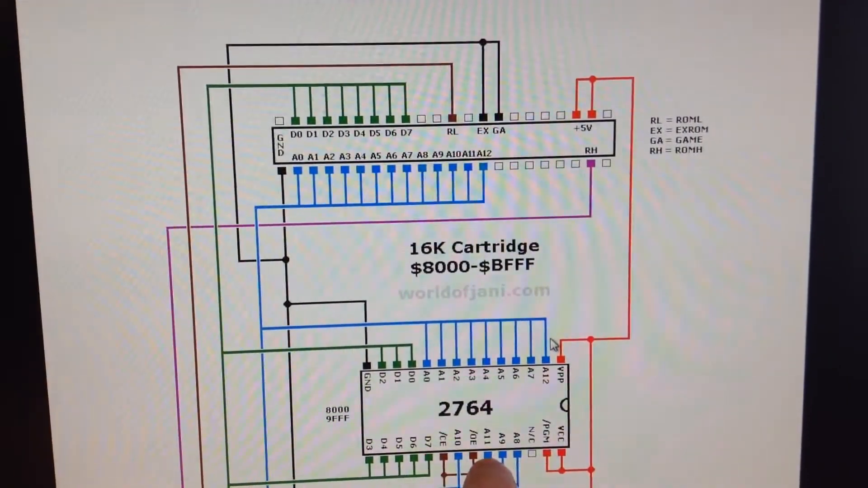
scroll(down, 3)
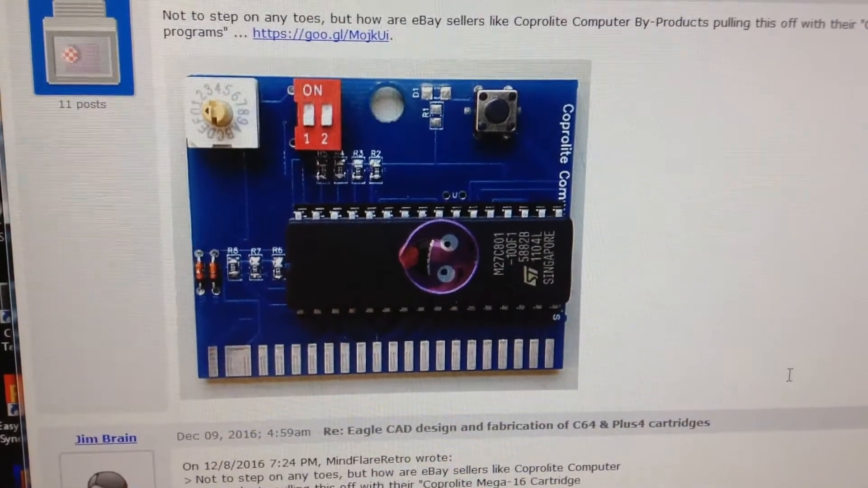
scroll(up, 3)
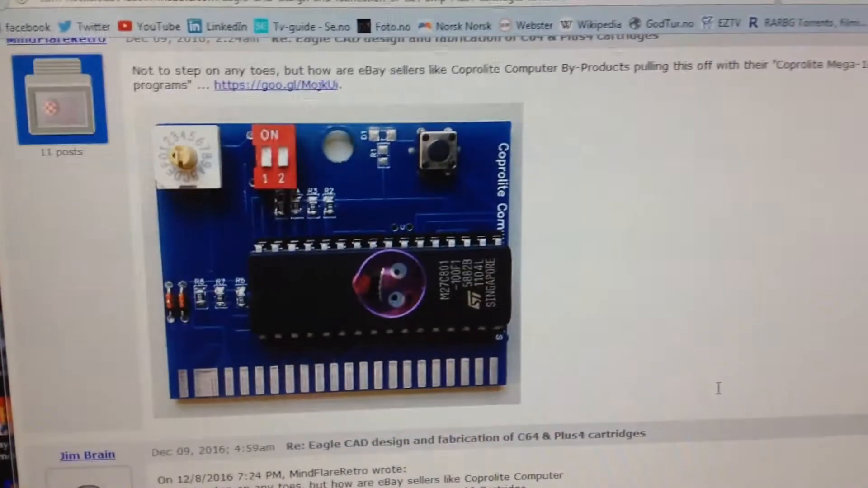
scroll(down, 3)
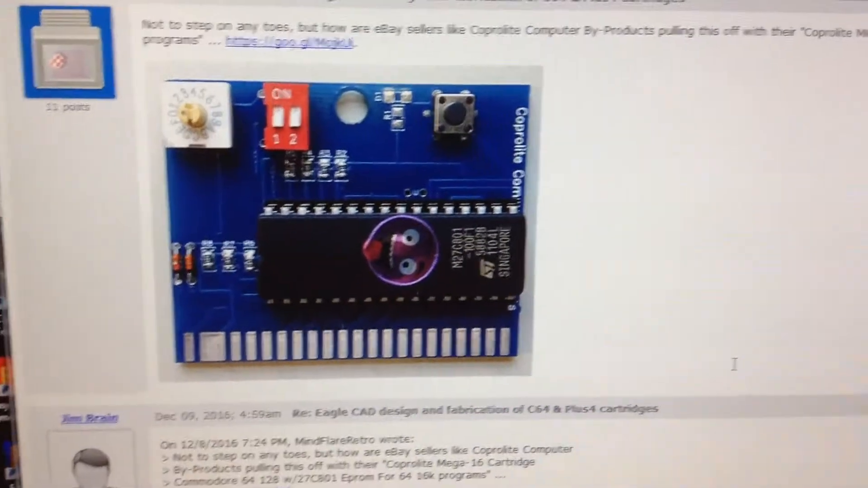
scroll(down, 3)
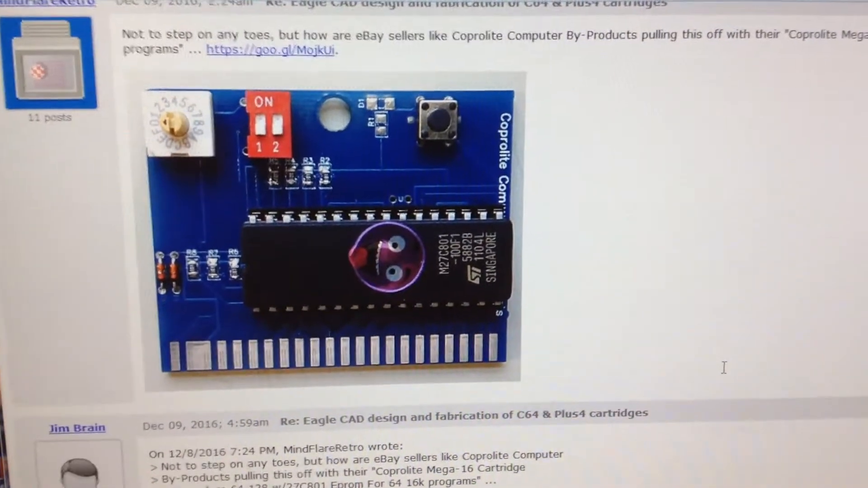